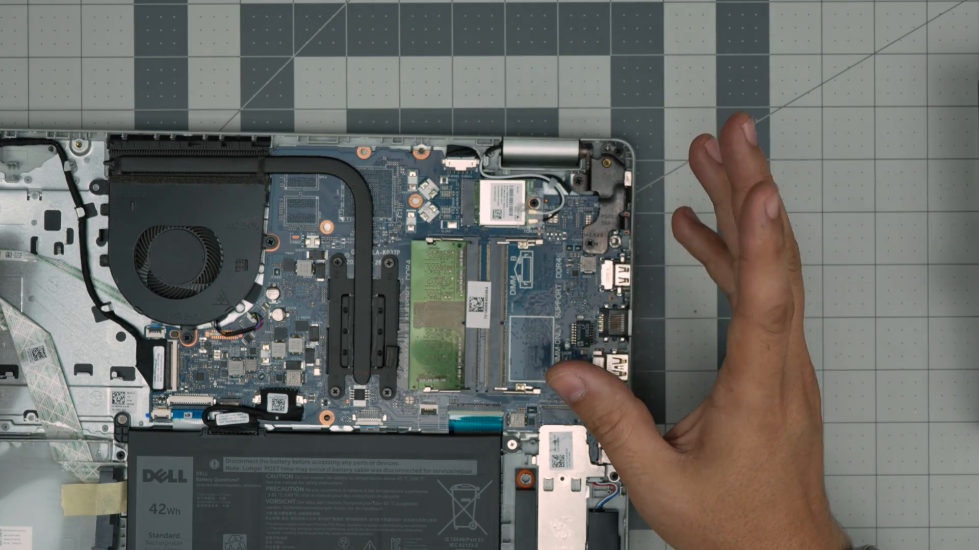
mouse_move(780, 300)
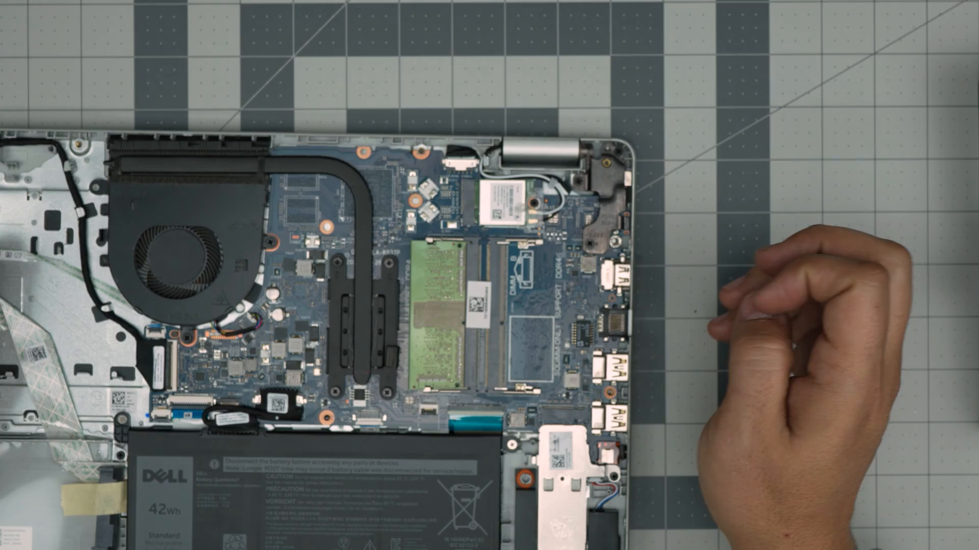